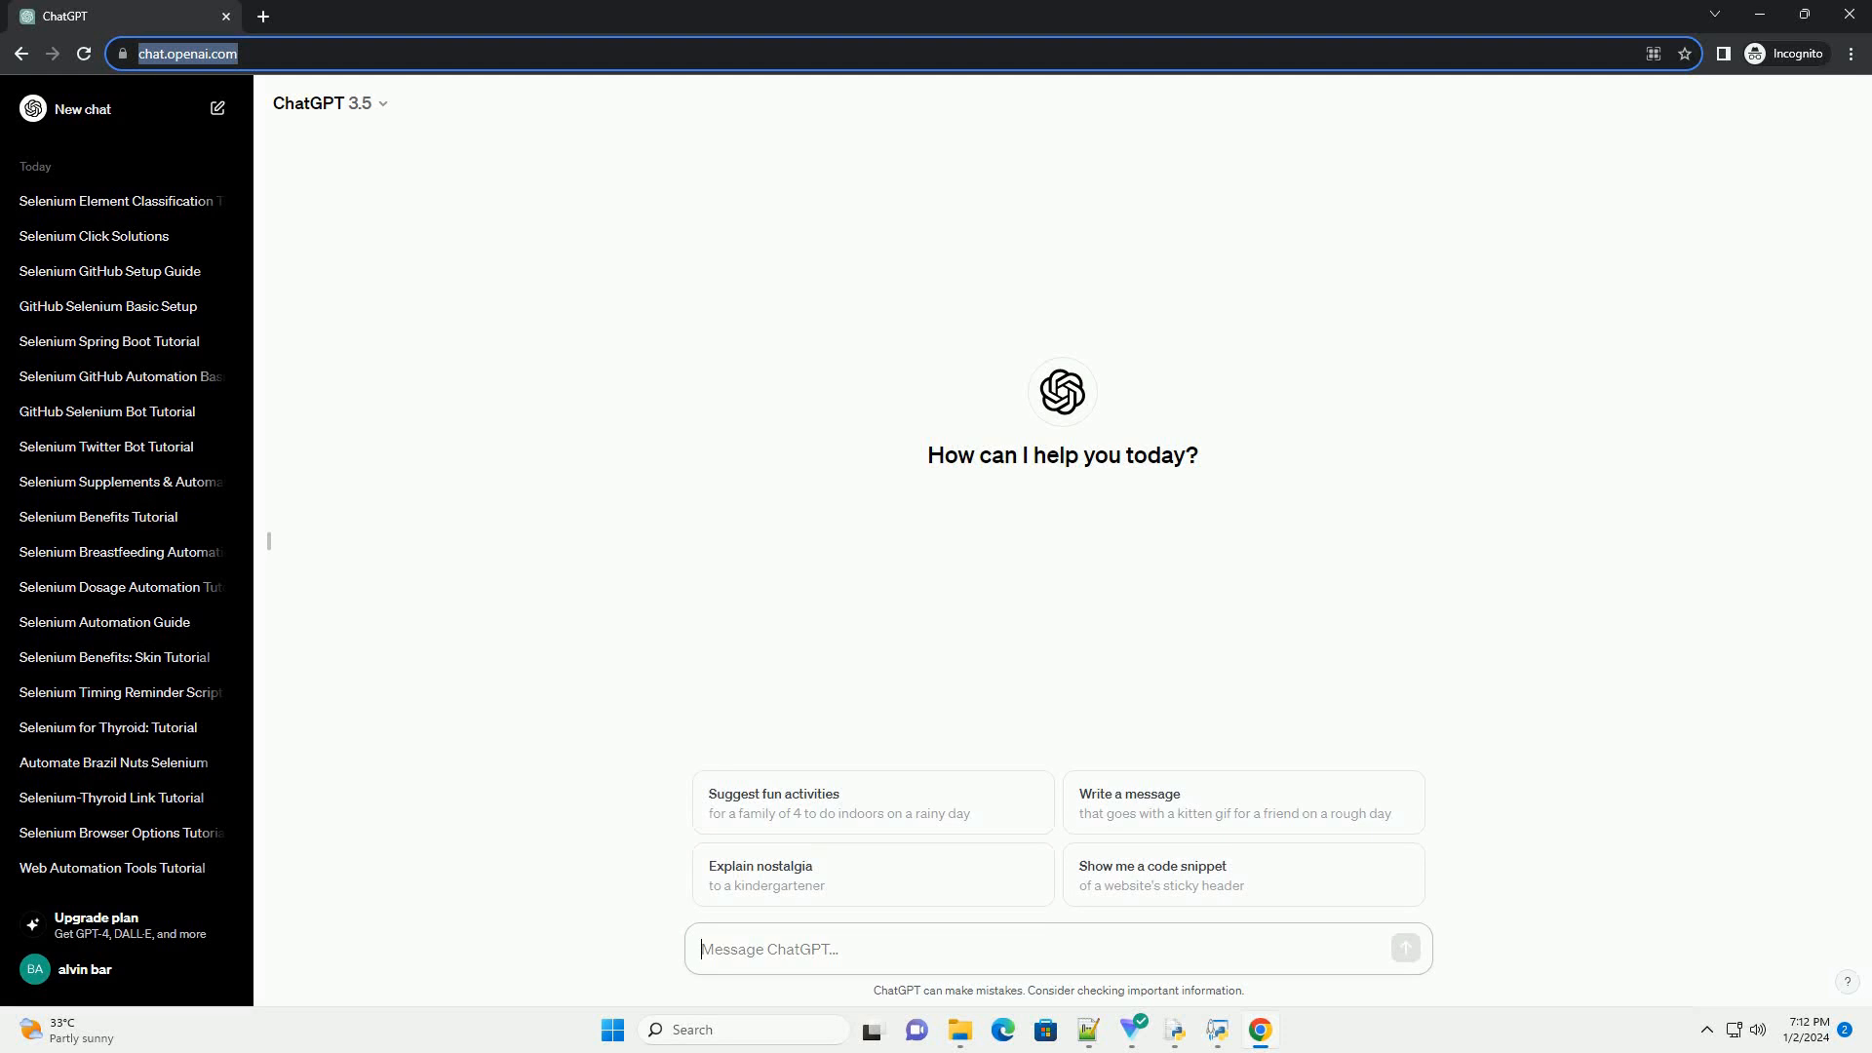
Step: Ask ChatGPT for an informative tutorial on the Selenium element class with code examples
click(1403, 947)
text(write an informative tutorial about selenium element class with code example)
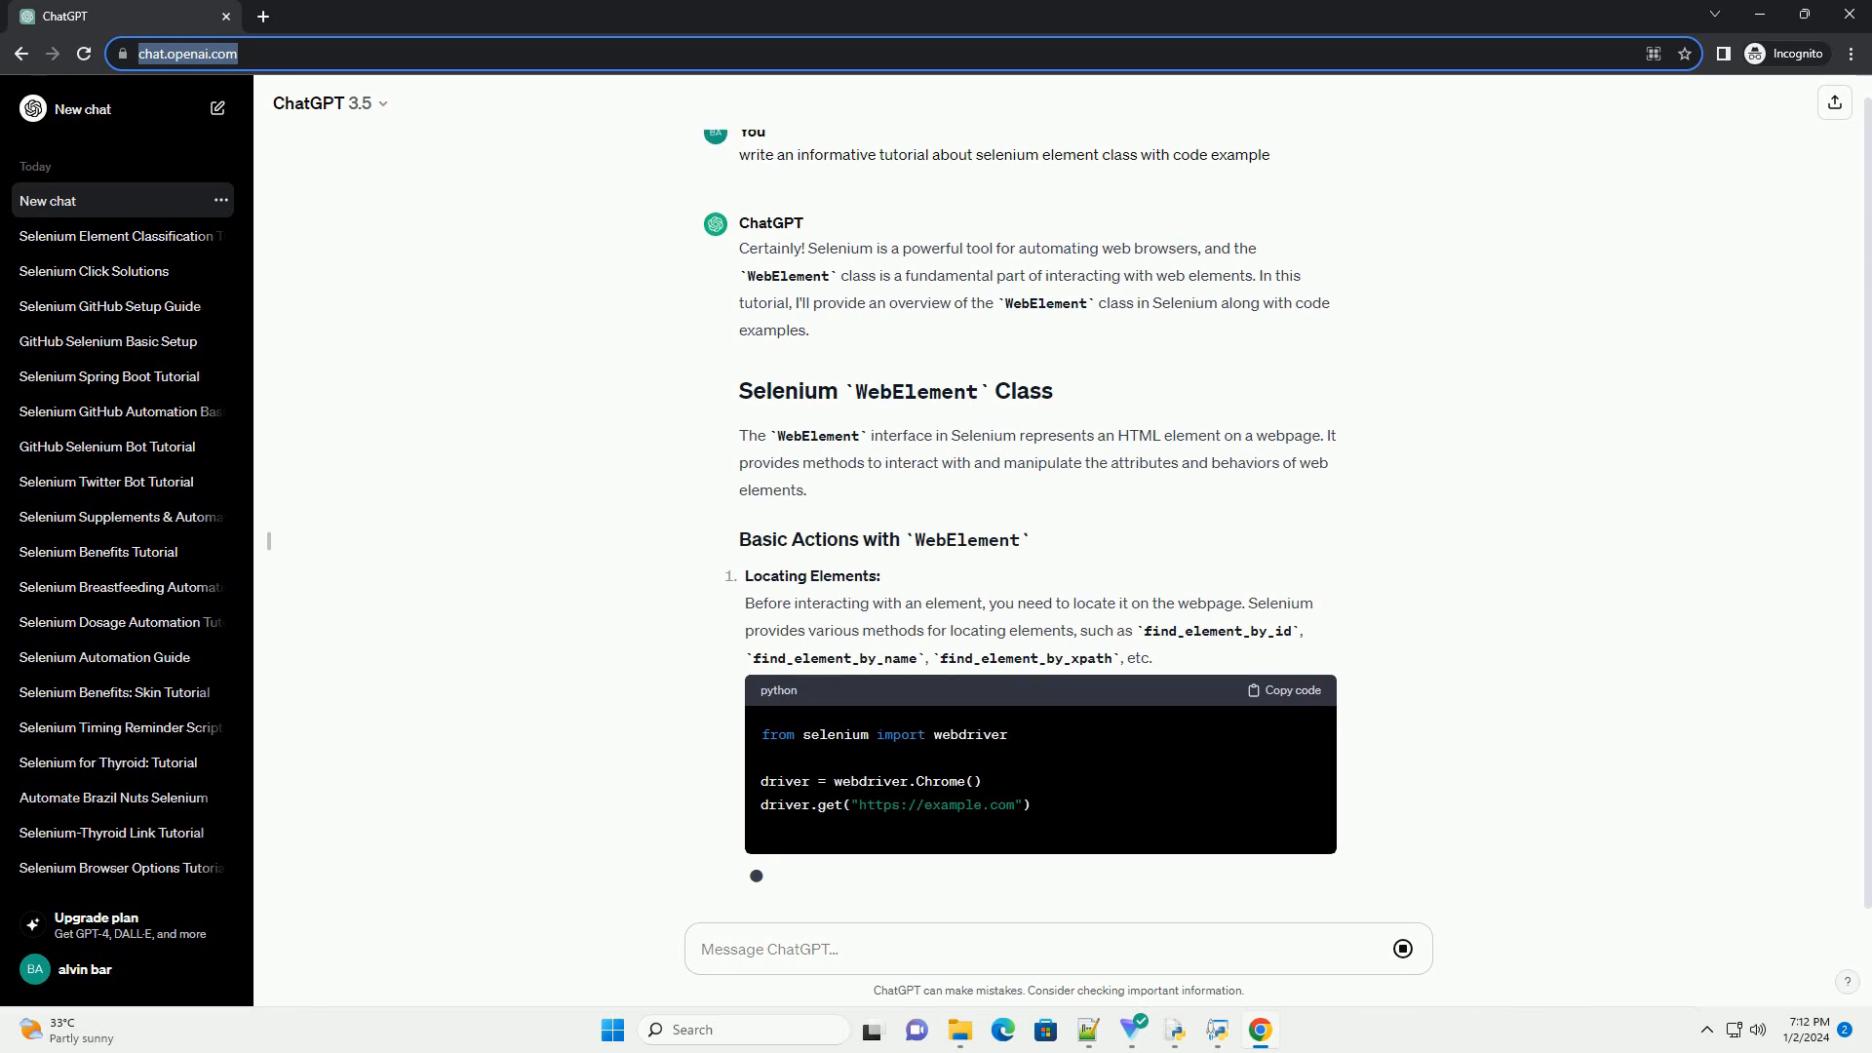
Step: Follow the WebElement tutorial as it streams through locating, interacting, element info and the full example script
scroll(down, 3)
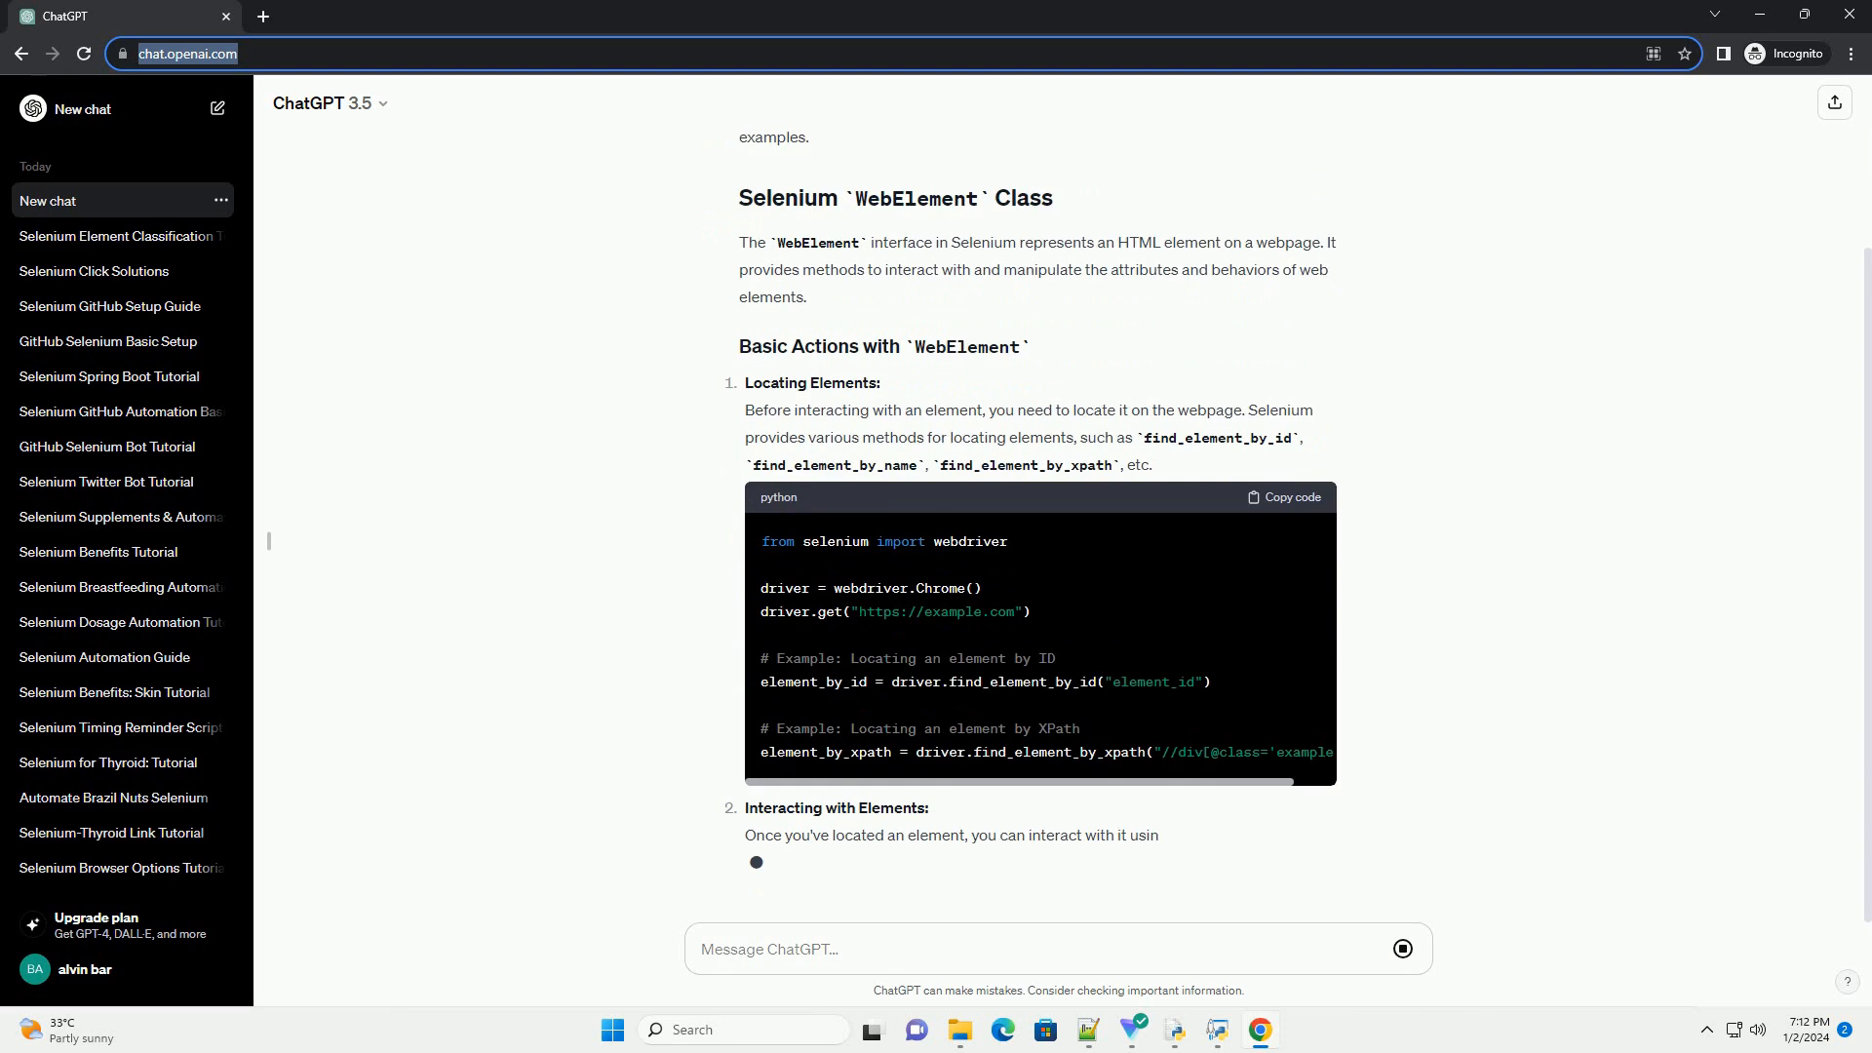
scroll(down, 3)
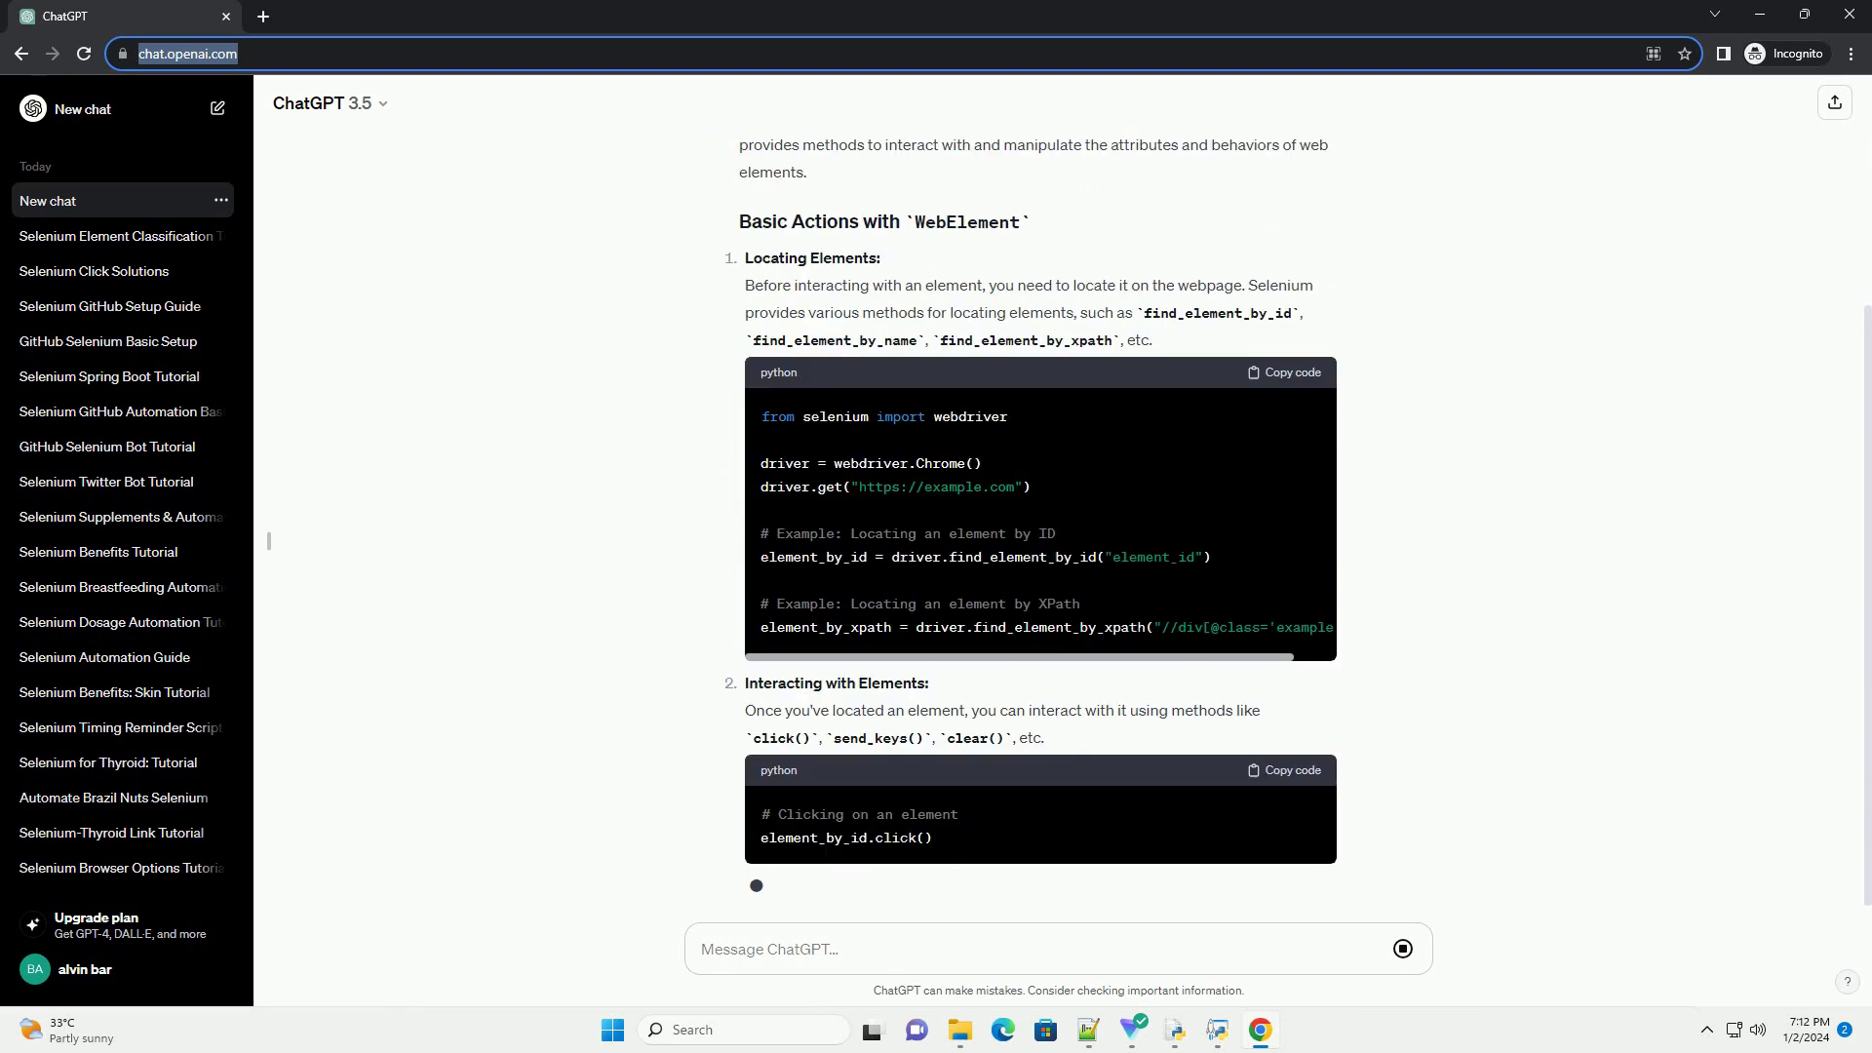
scroll(down, 3)
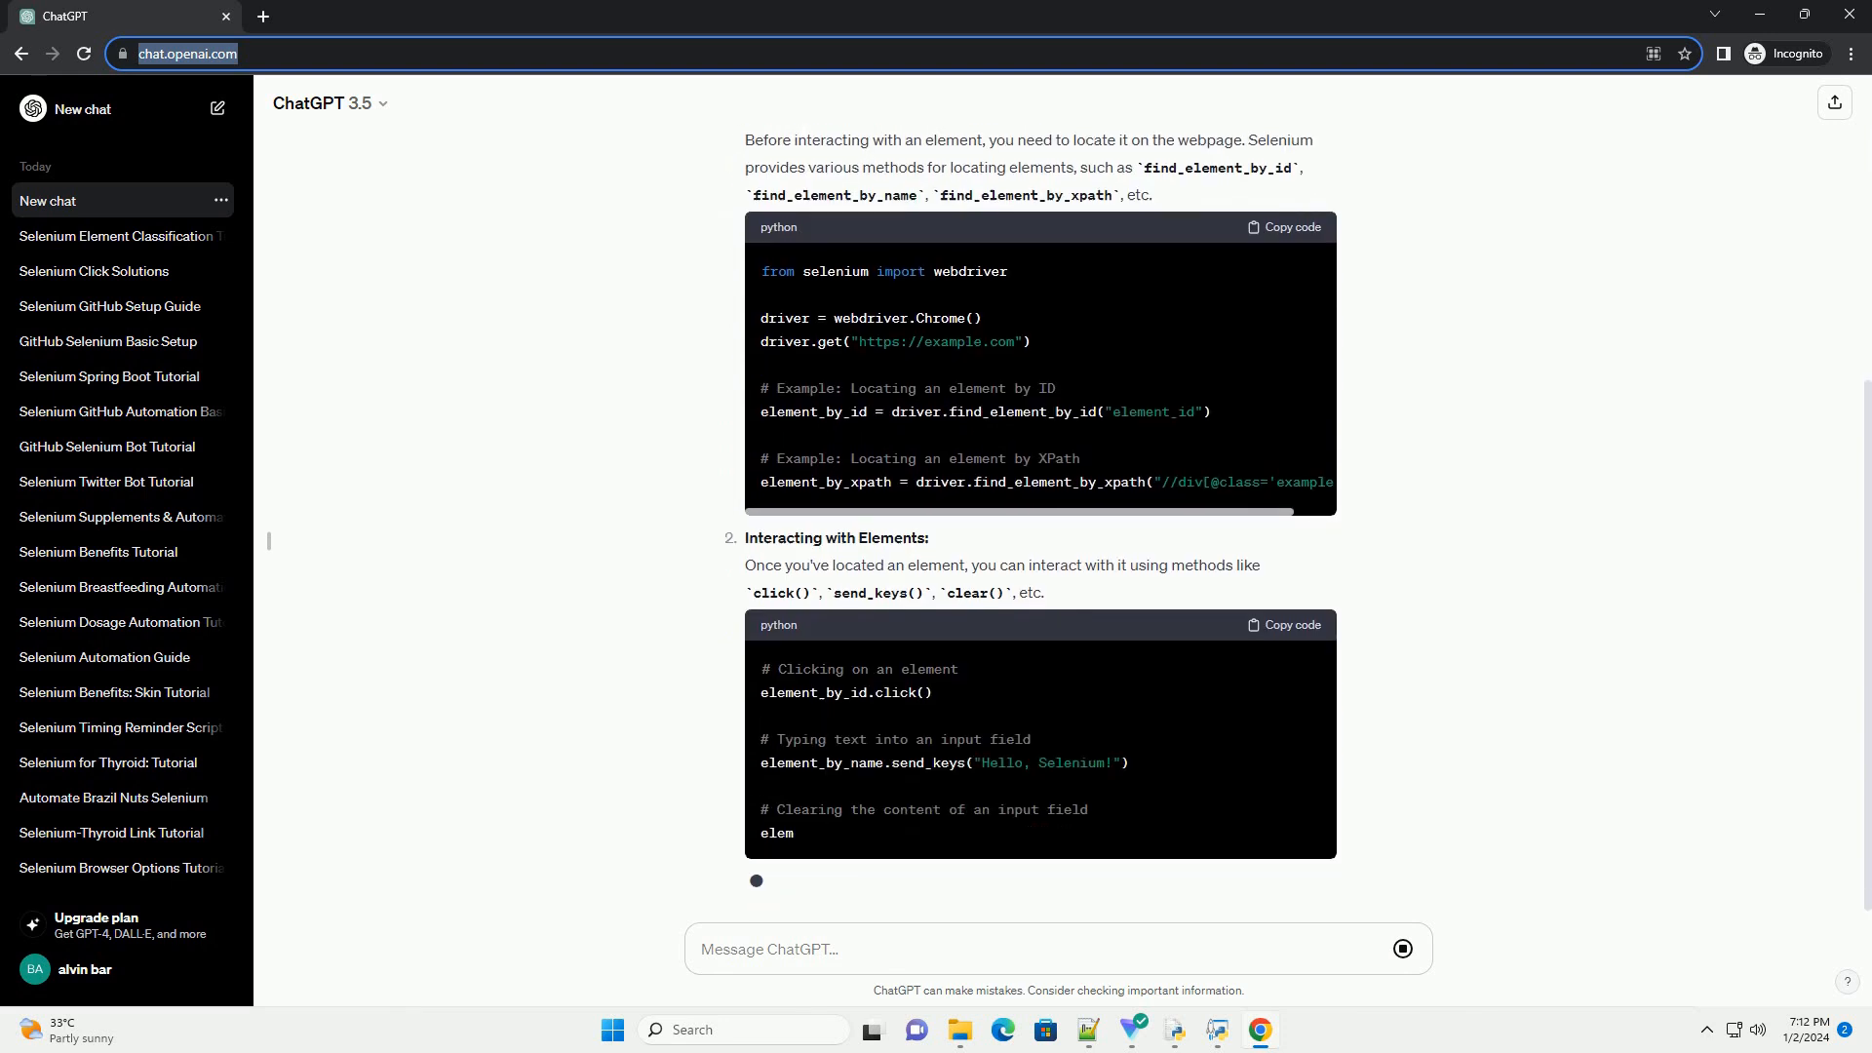
scroll(down, 3)
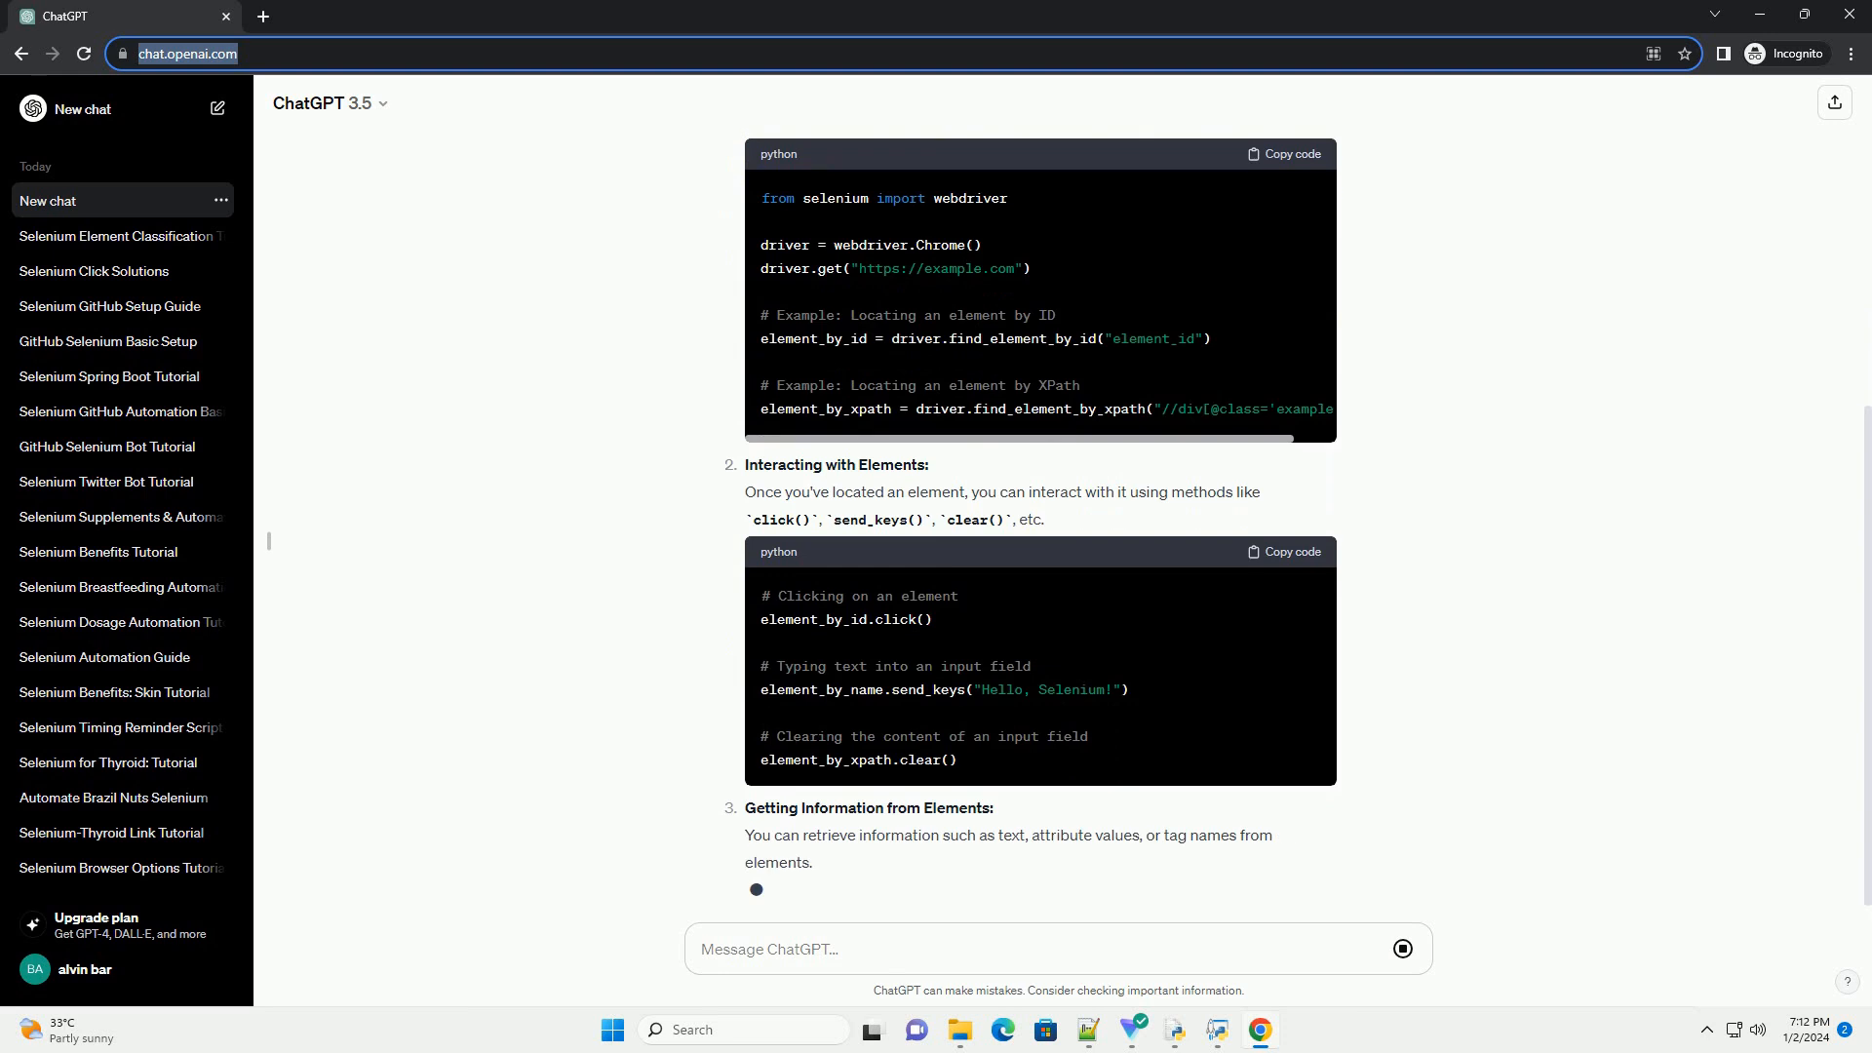
scroll(down, 3)
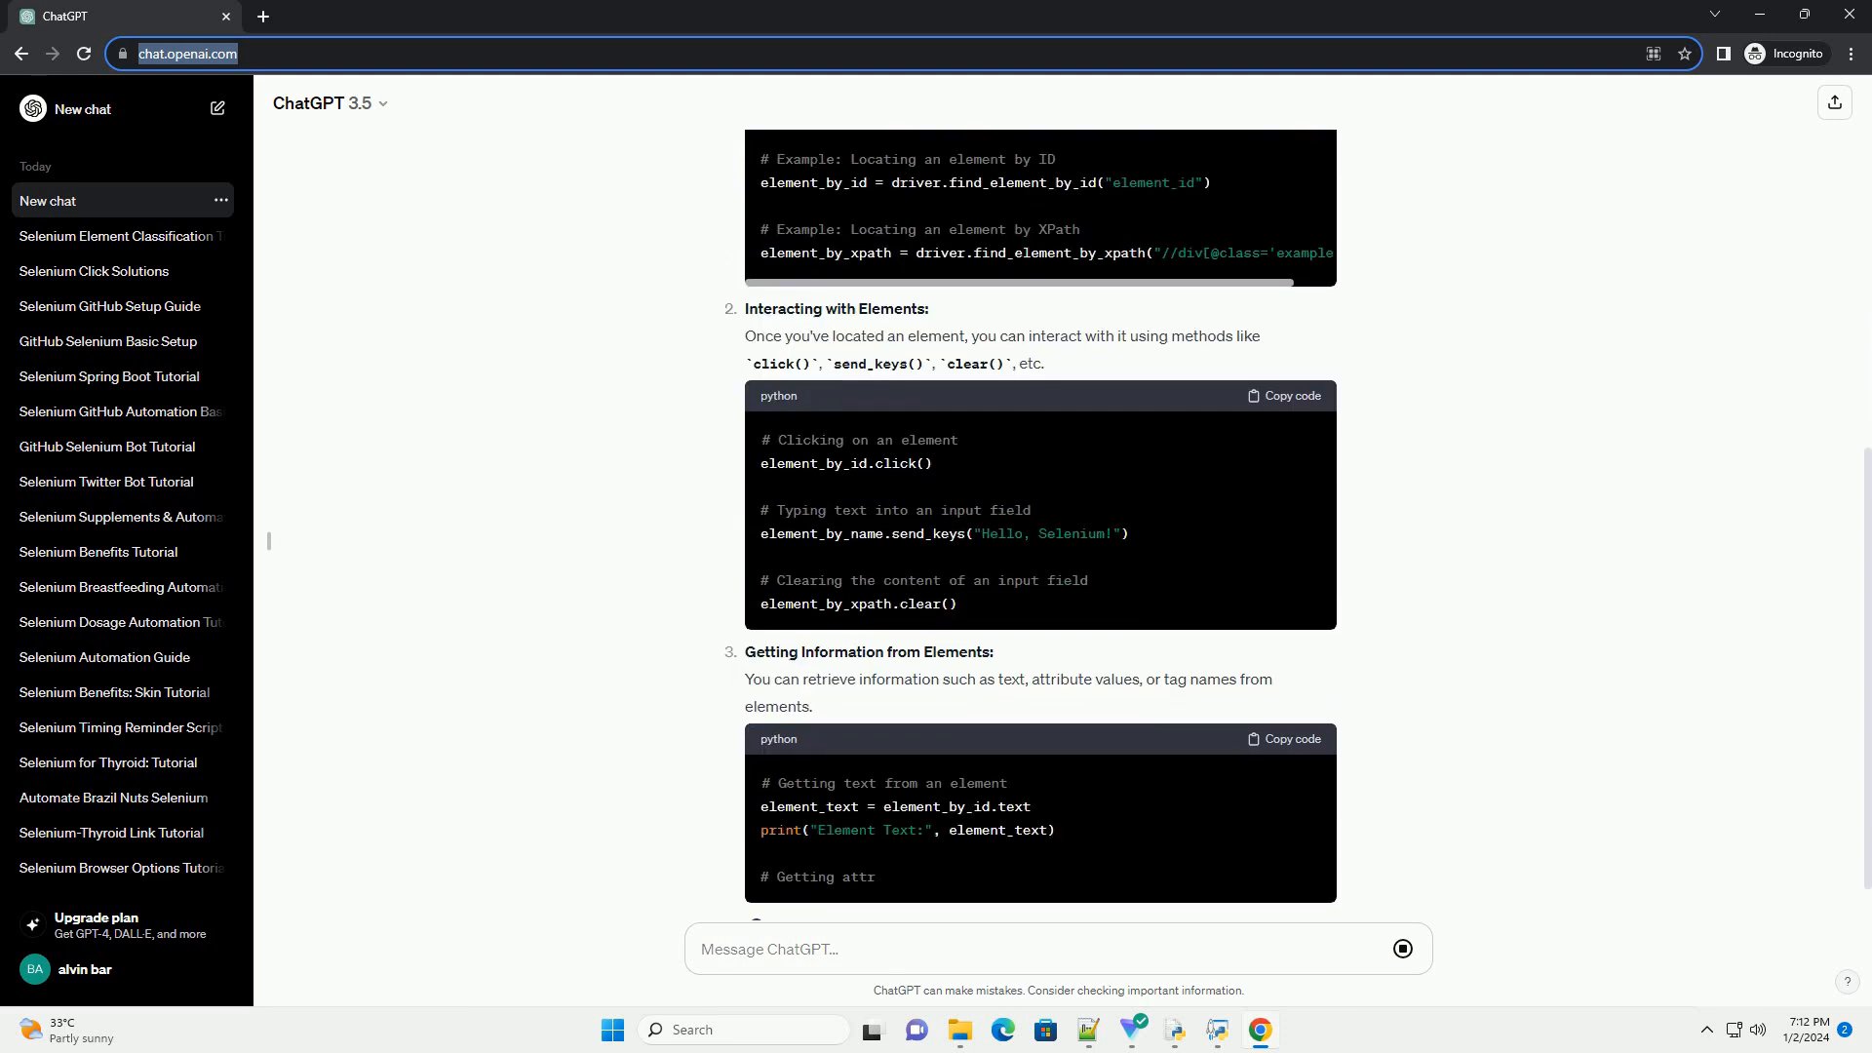
scroll(down, 3)
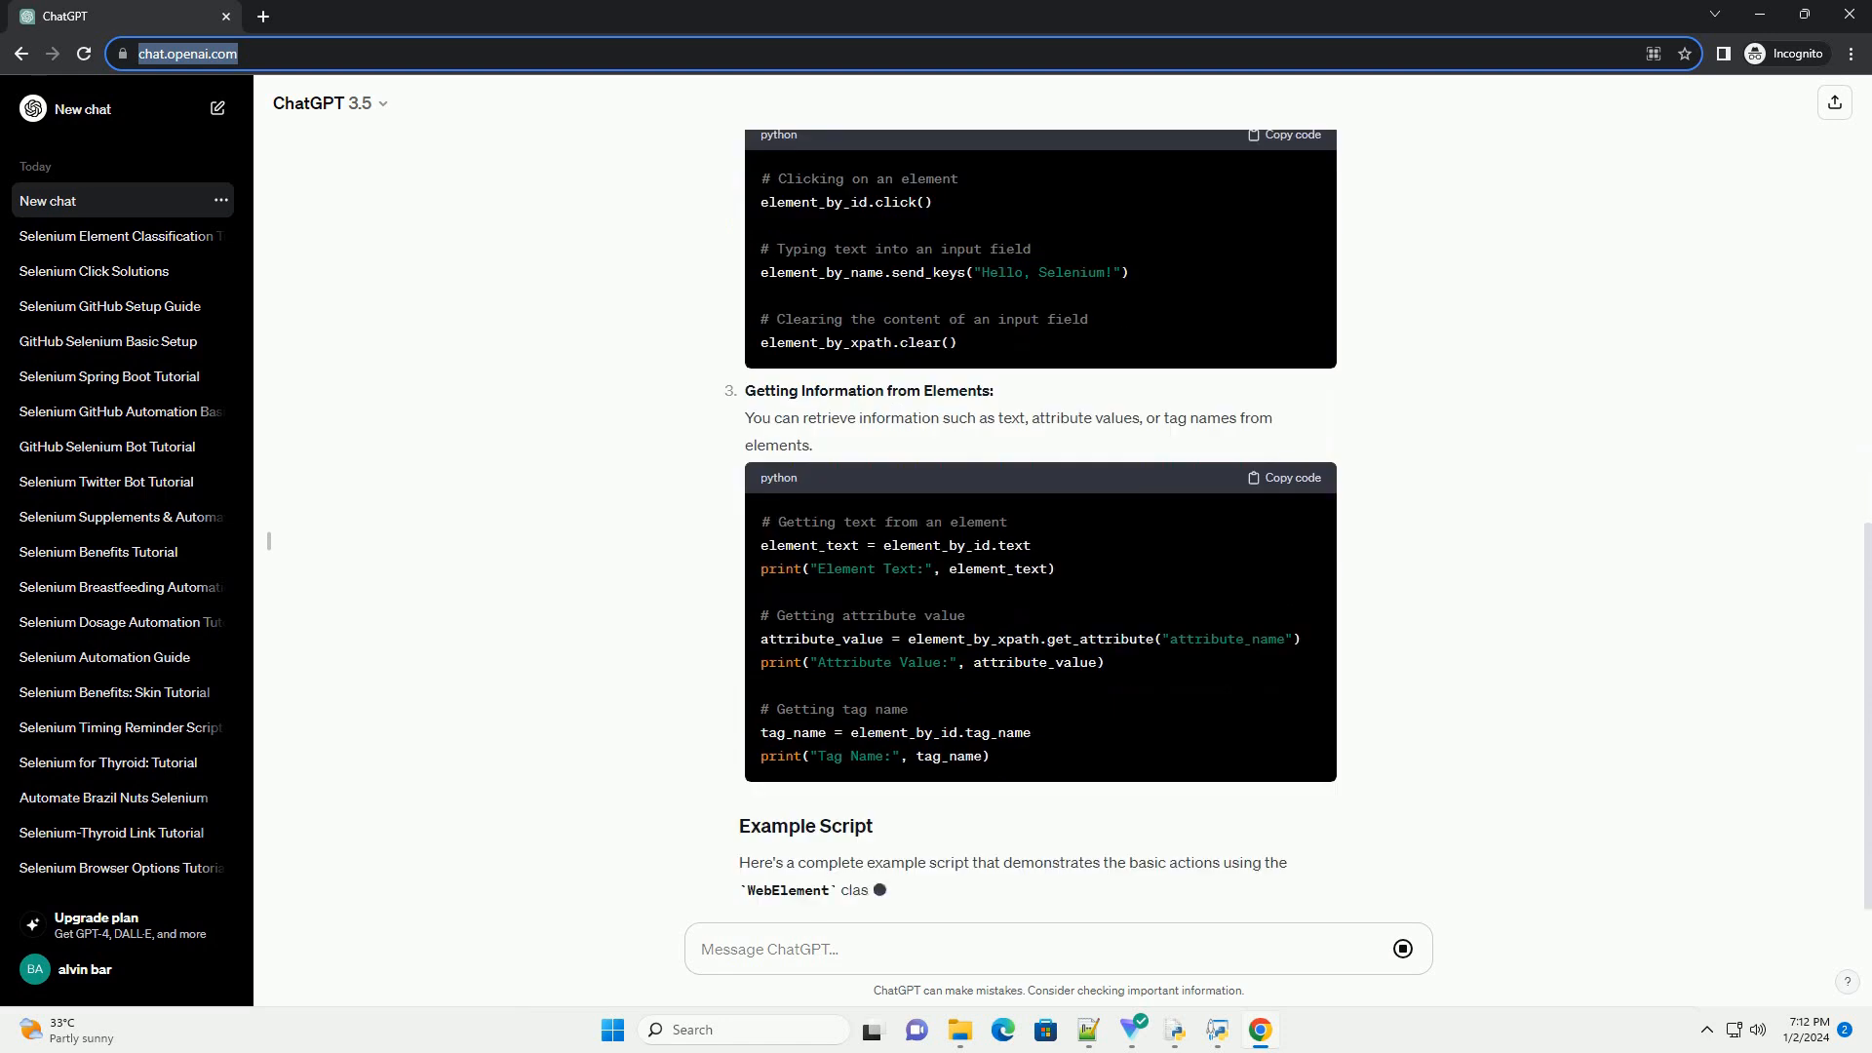
scroll(down, 3)
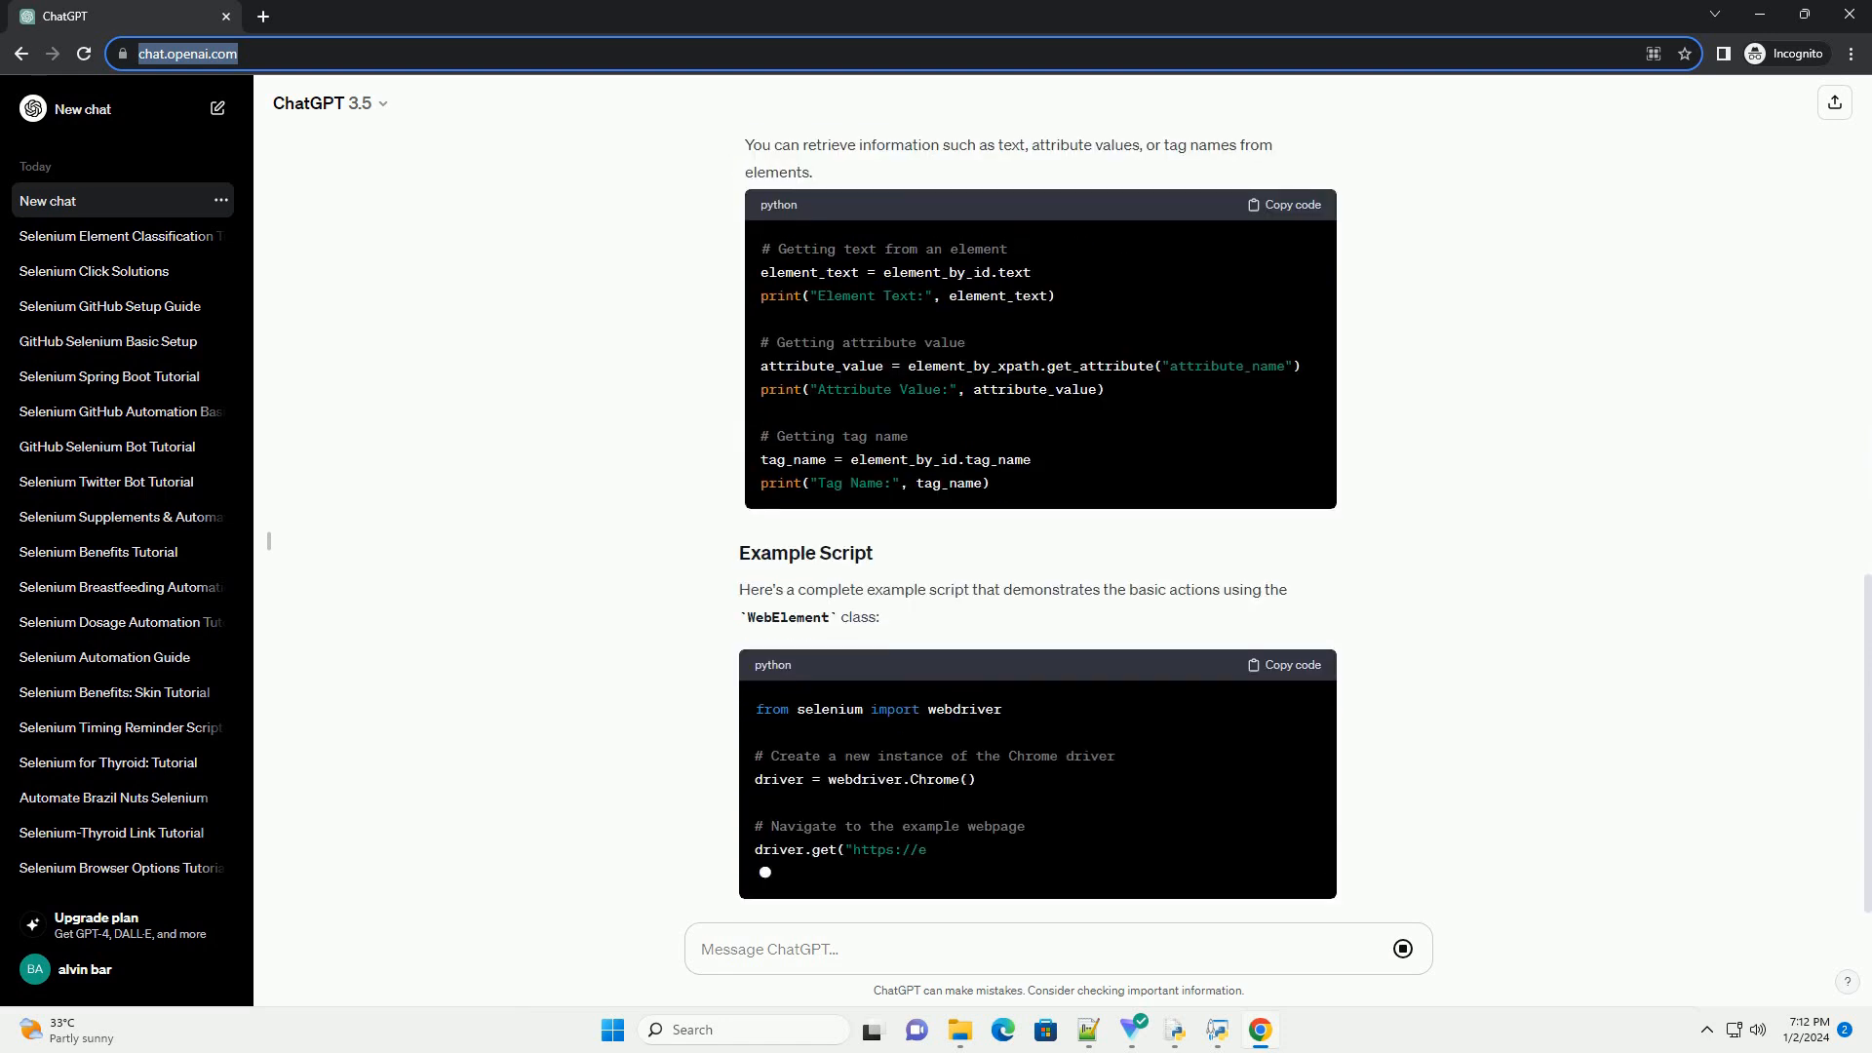
scroll(down, 3)
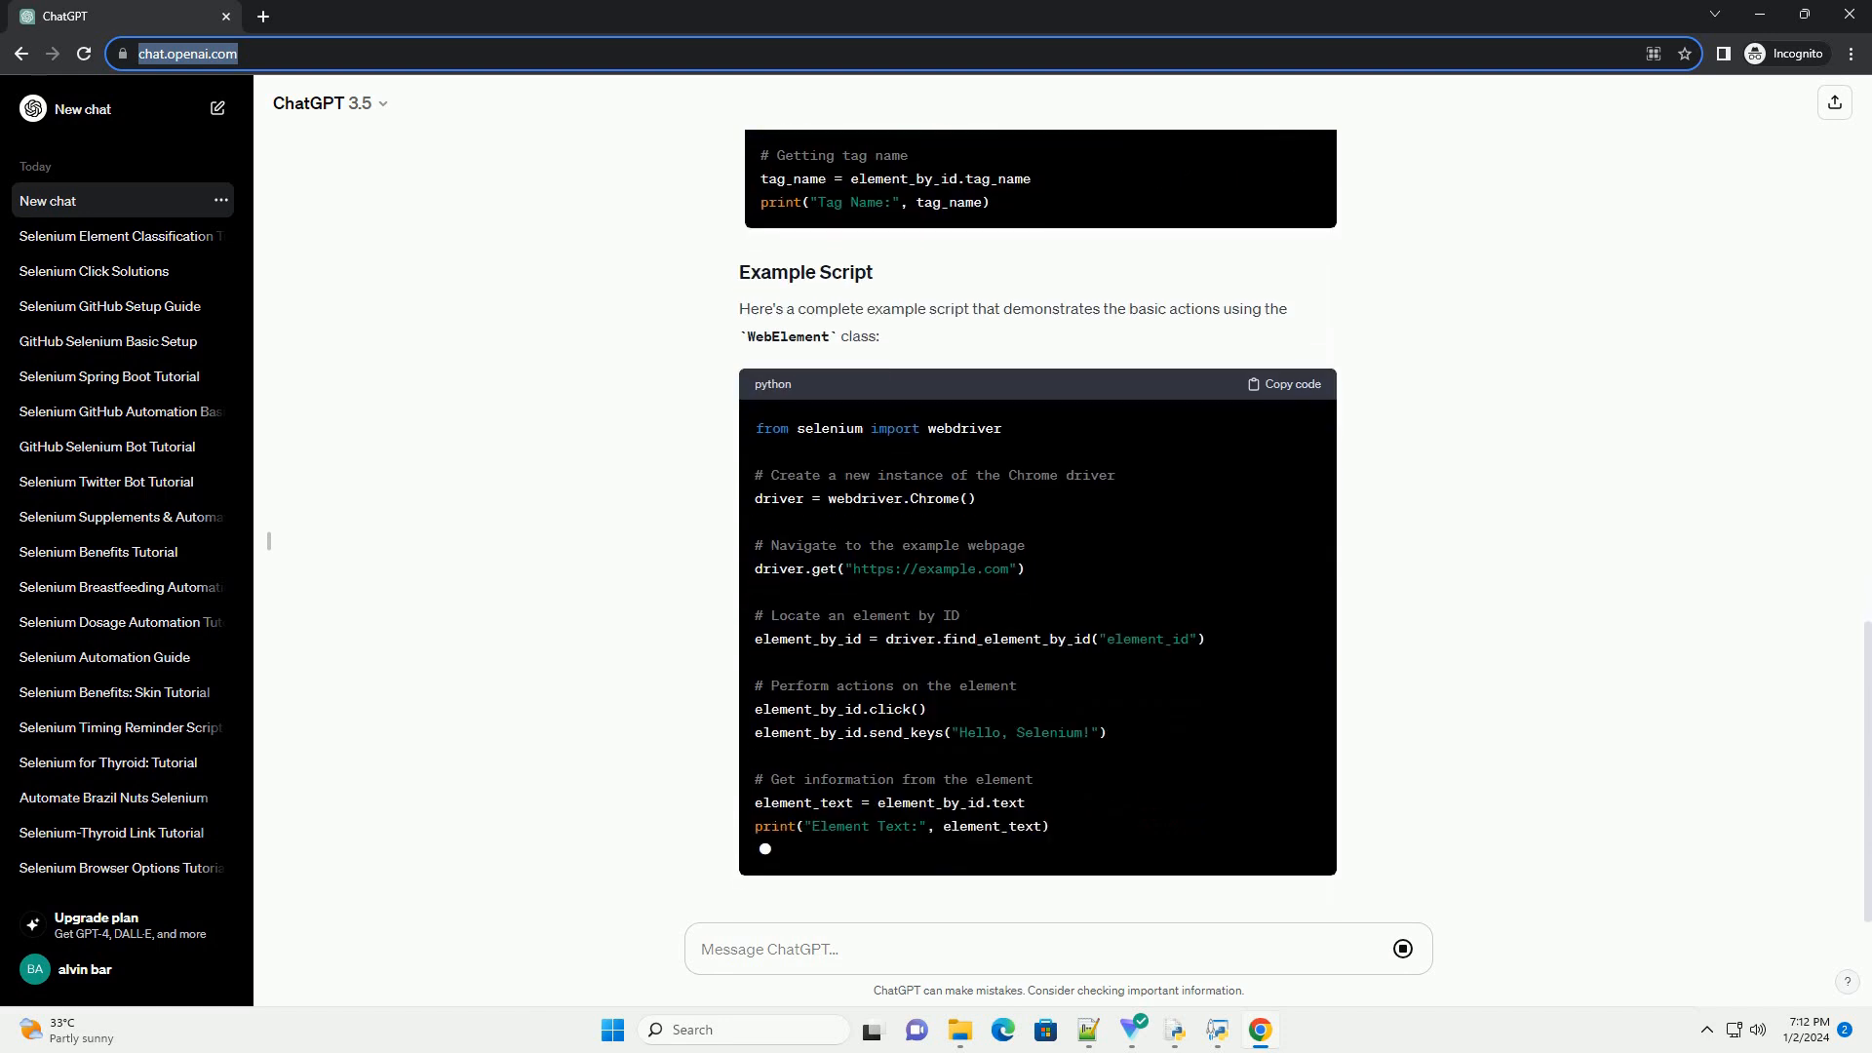
scroll(down, 3)
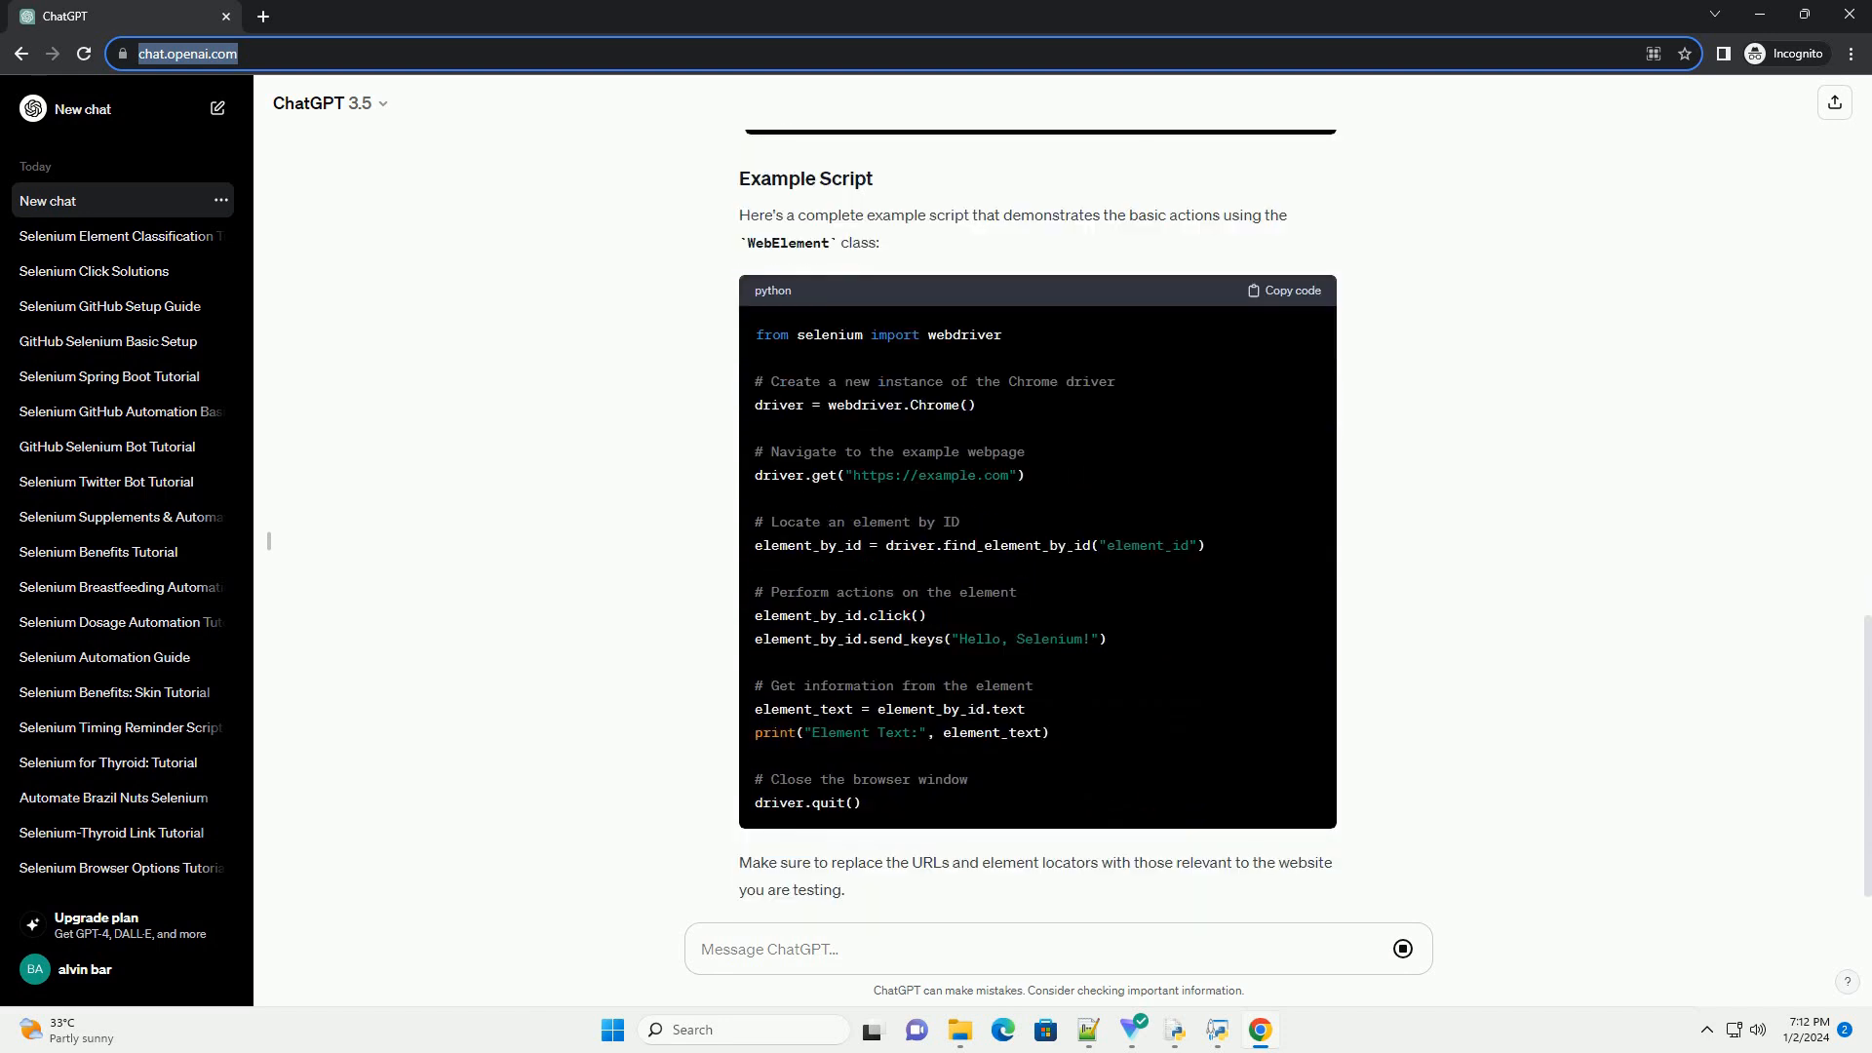
scroll(down, 3)
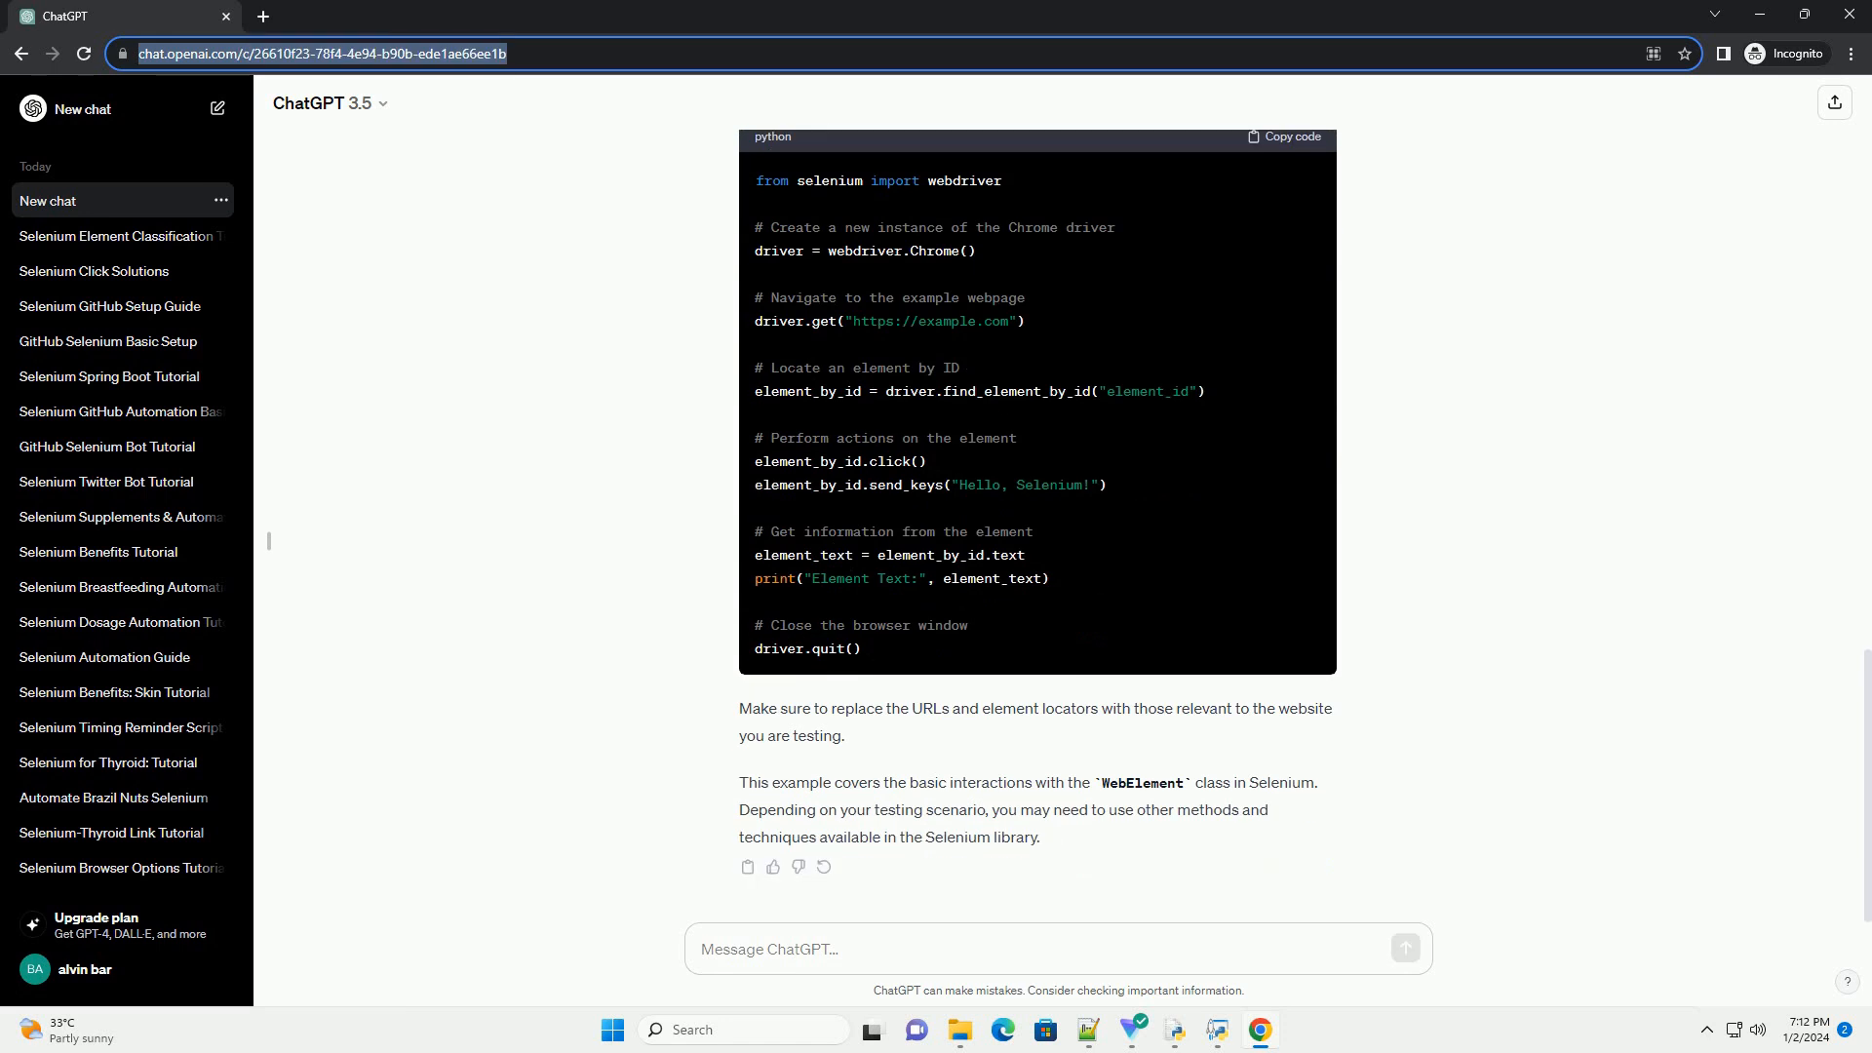
click(46, 201)
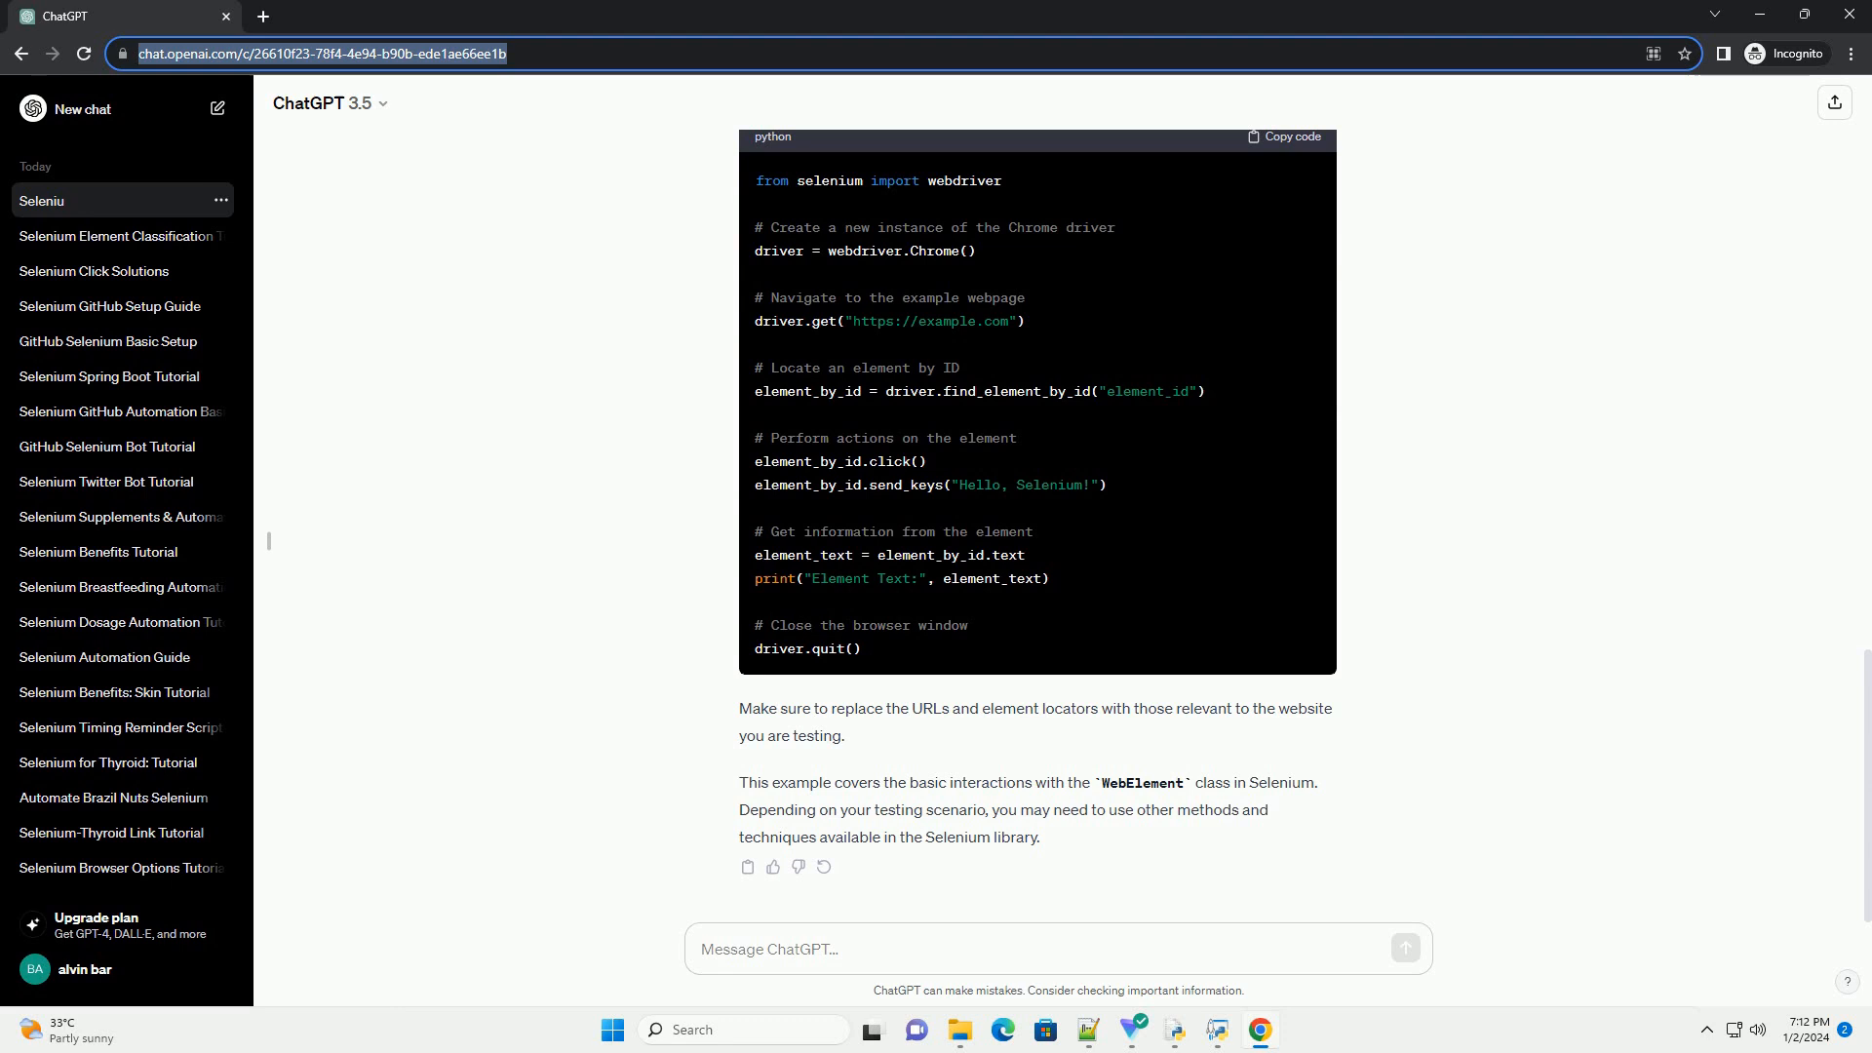